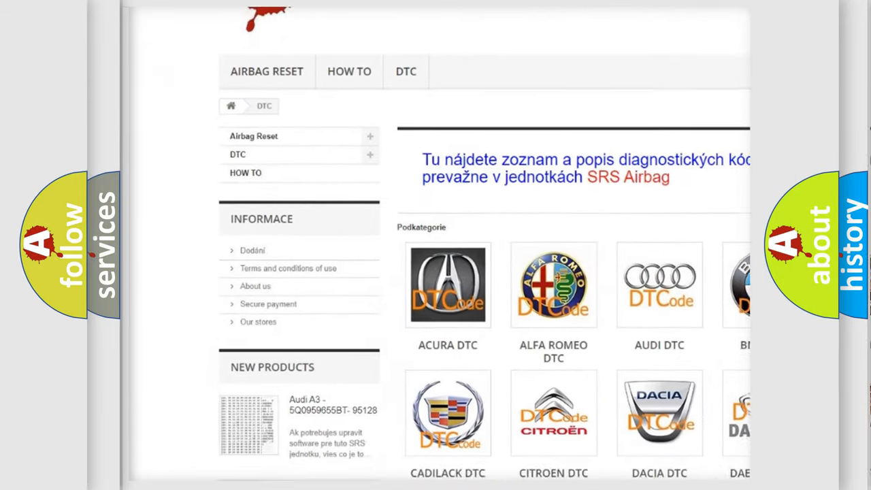
{"action": "scroll", "scroll_direction": "down", "scroll_amount": 3}
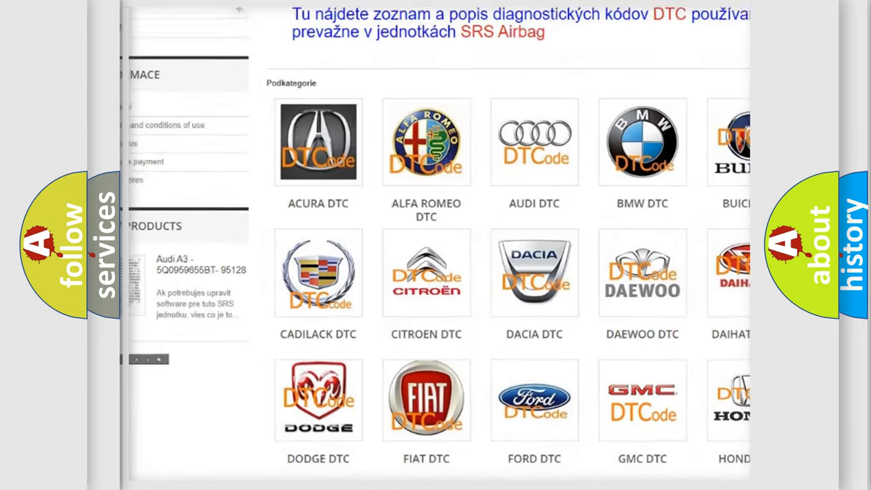
{"action": "scroll", "scroll_direction": "down", "scroll_amount": 3}
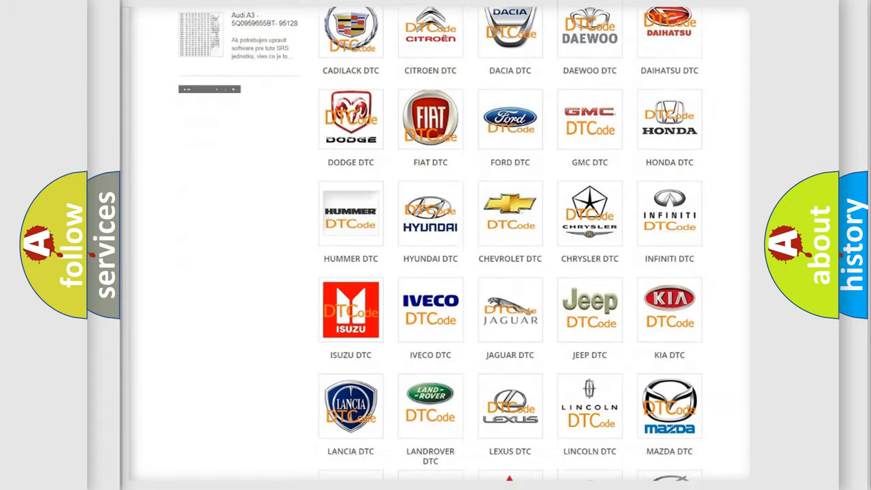
{"action": "scroll", "scroll_direction": "down", "scroll_amount": 3}
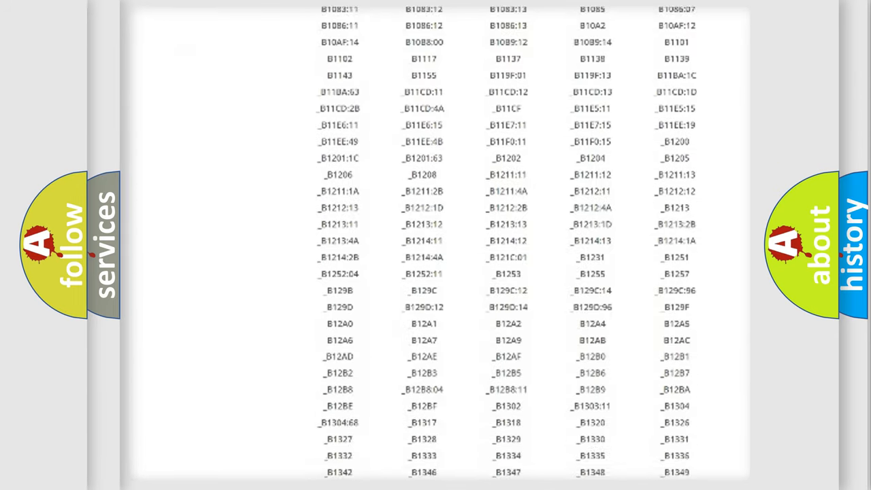
{"action": "scroll", "scroll_direction": "down", "scroll_amount": 3}
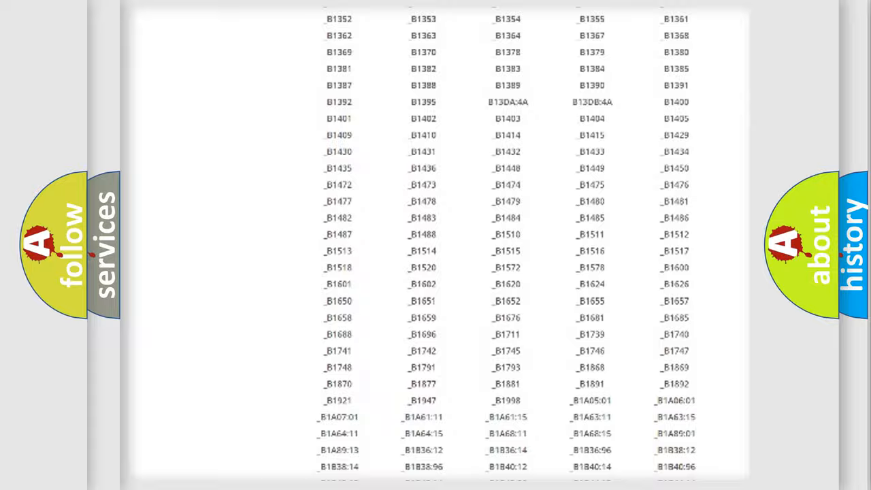